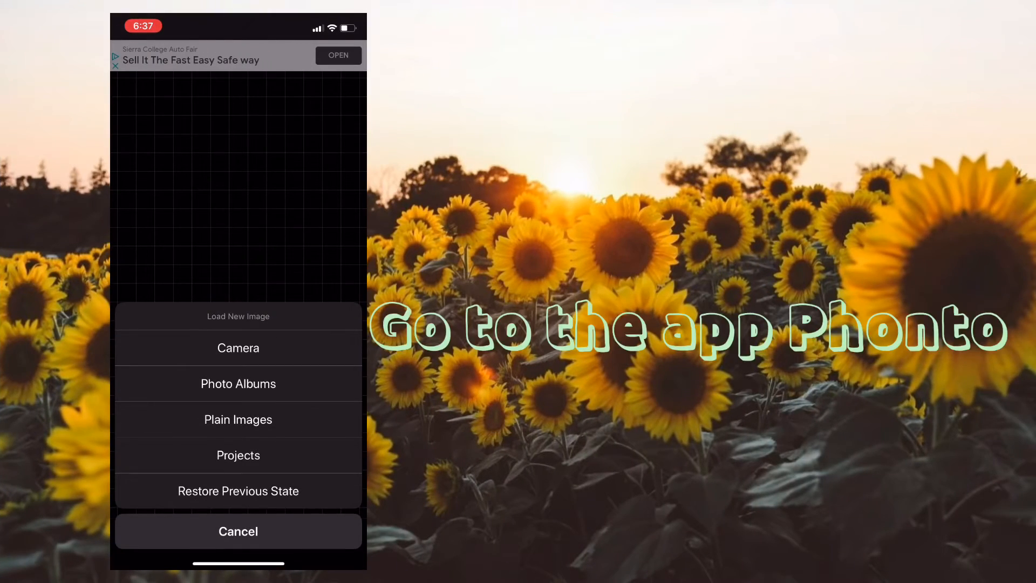
- Cancel the Load New Image sheet to leave the empty grid canvas
click(238, 383)
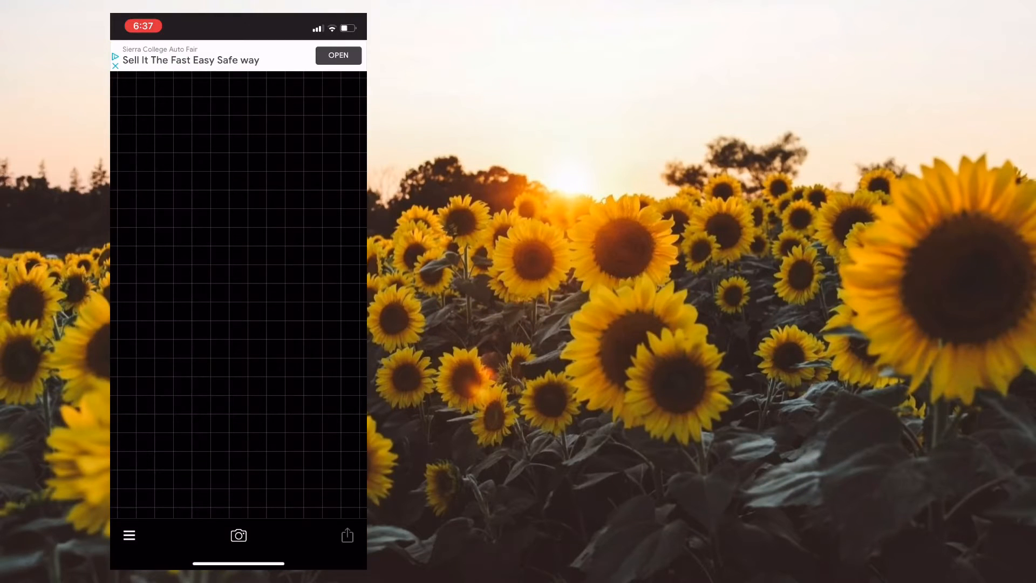
- Create a plain green image at an iPhone screen size as the background
click(237, 535)
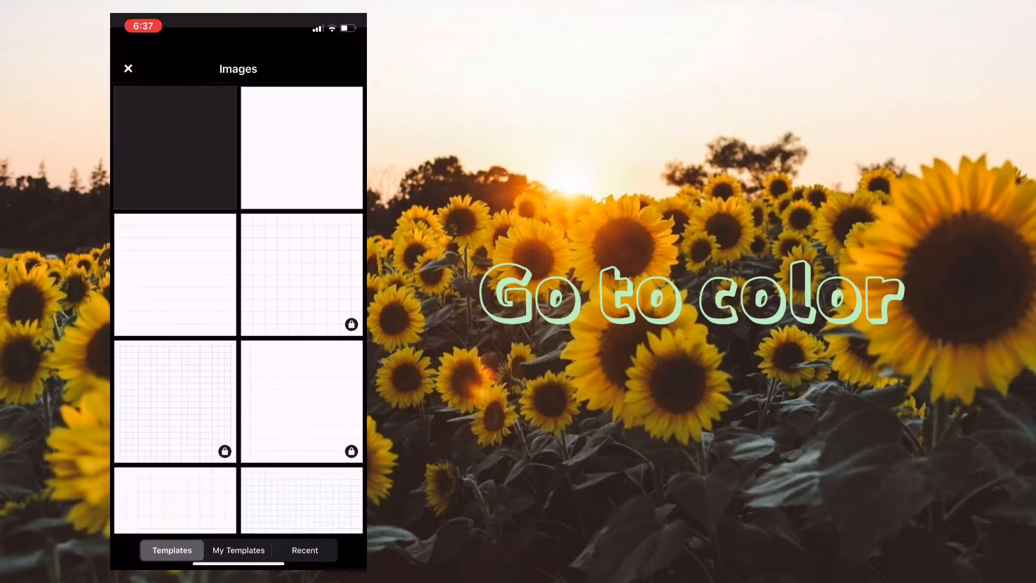
click(175, 147)
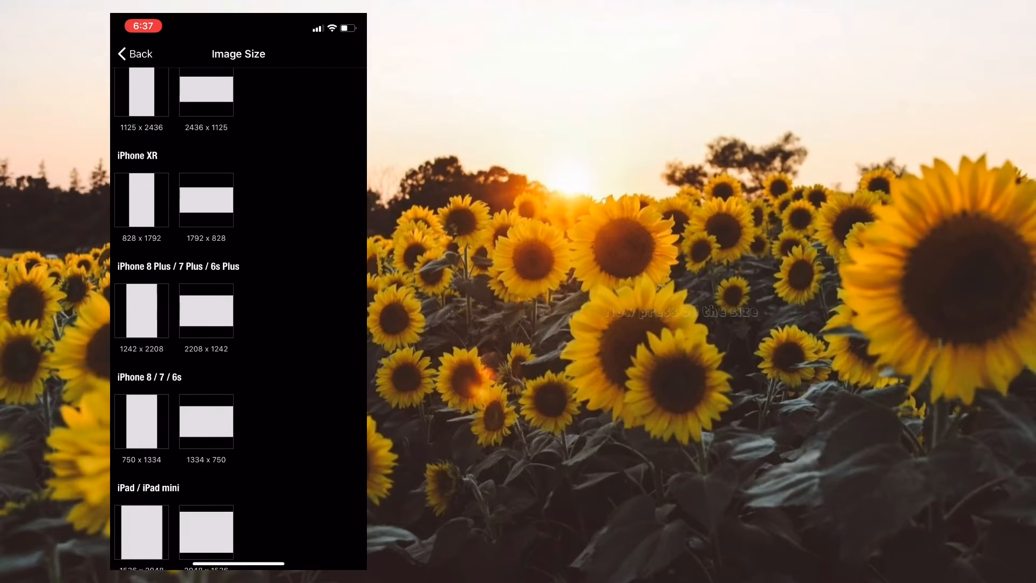
click(205, 310)
text(Wnjoy)
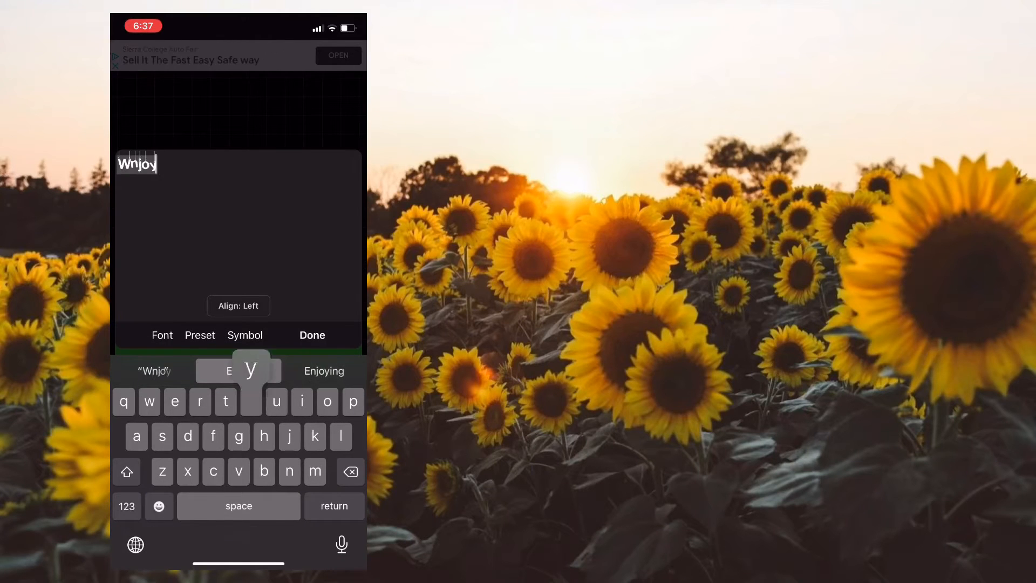
- Finish the Enjoy! text, raise its size to 1.80, save as PNG and launch KineMaster
click(312, 334)
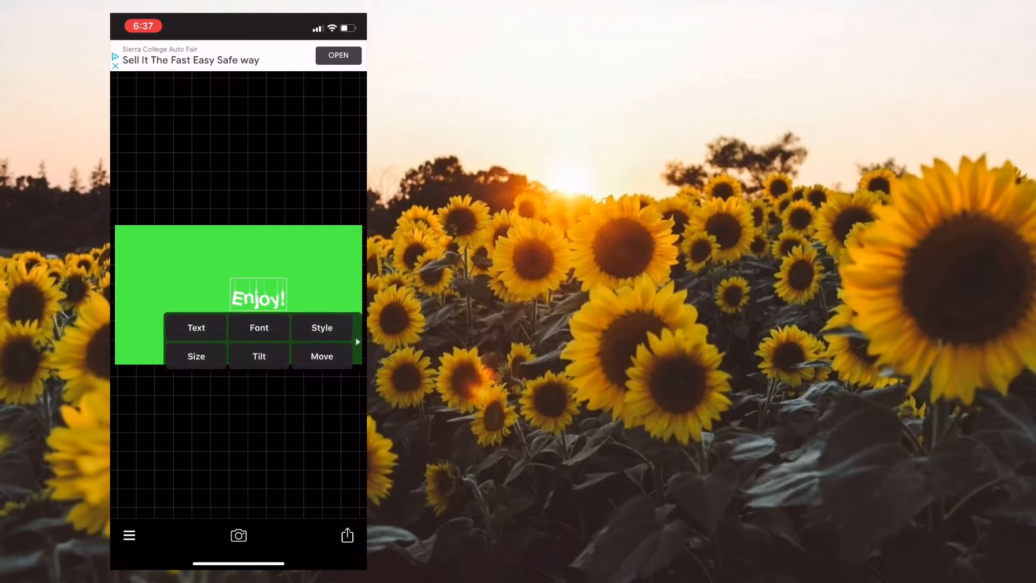
click(195, 356)
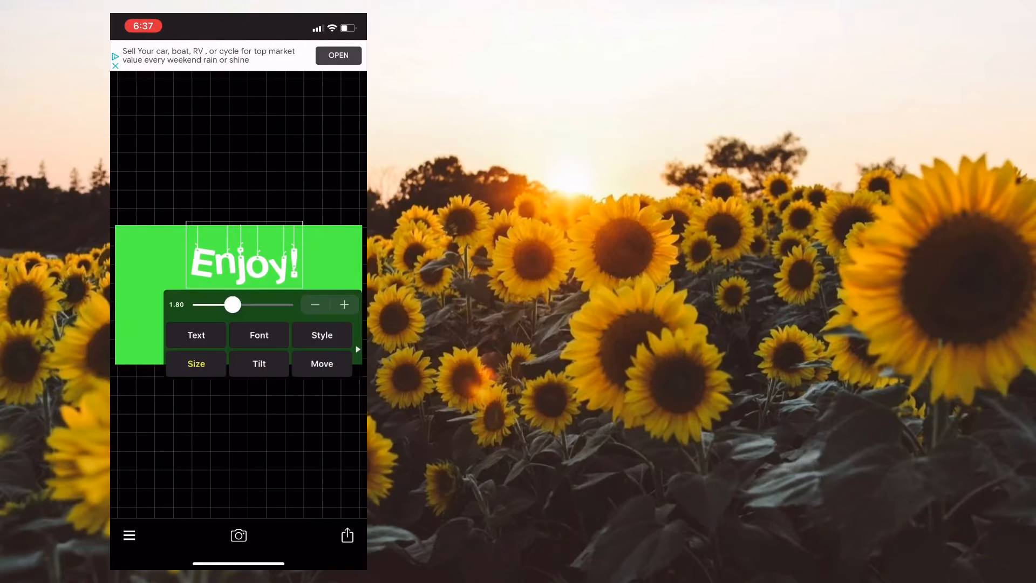
click(346, 535)
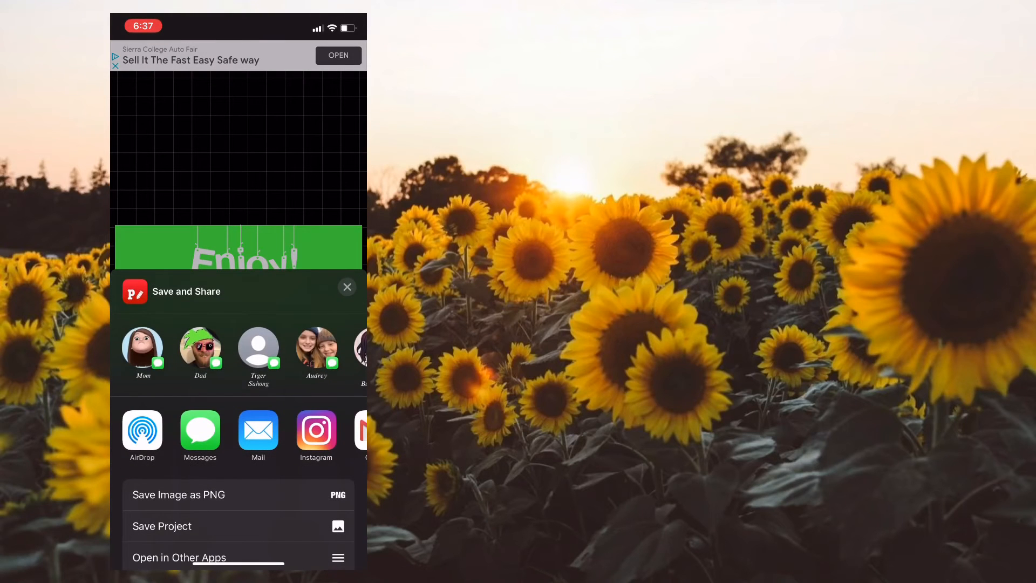
click(347, 287)
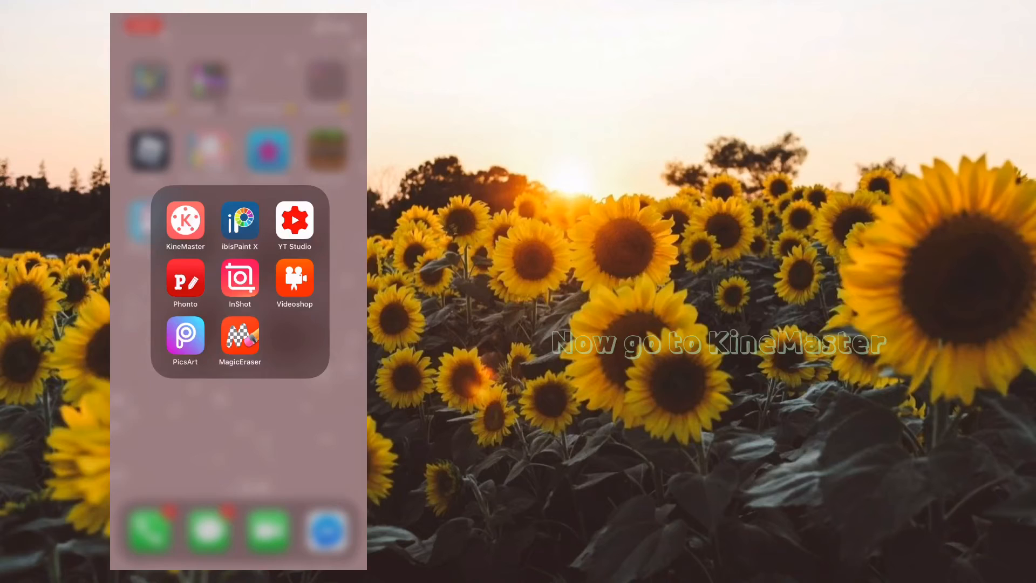
click(184, 220)
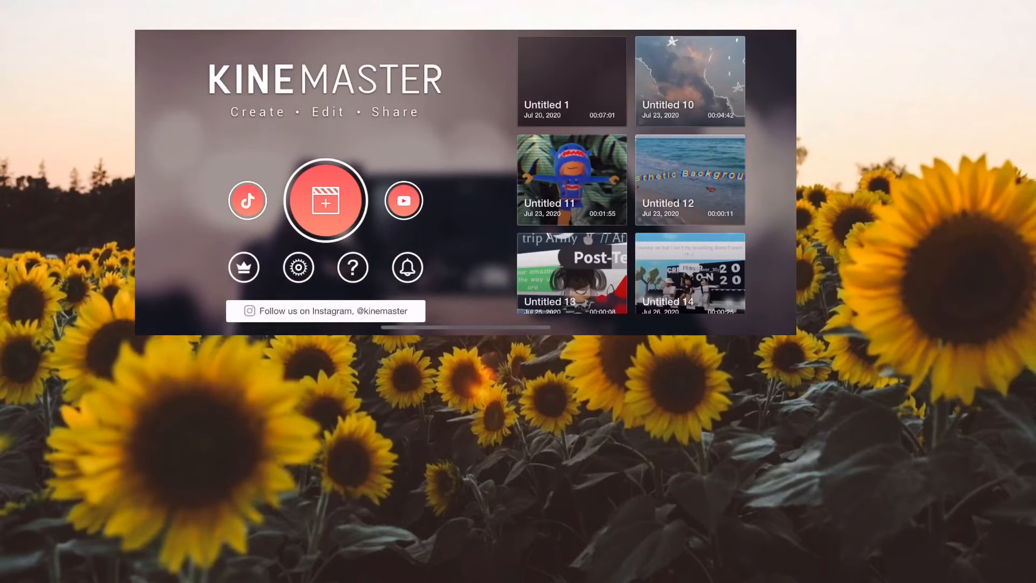
- Start a new project and browse the media browser's photo albums
click(325, 200)
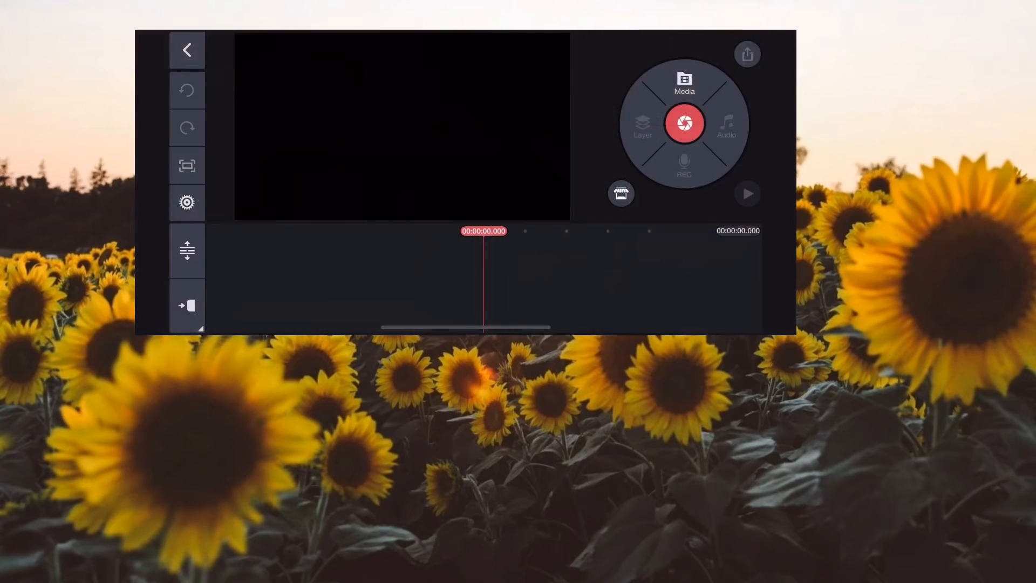
click(684, 84)
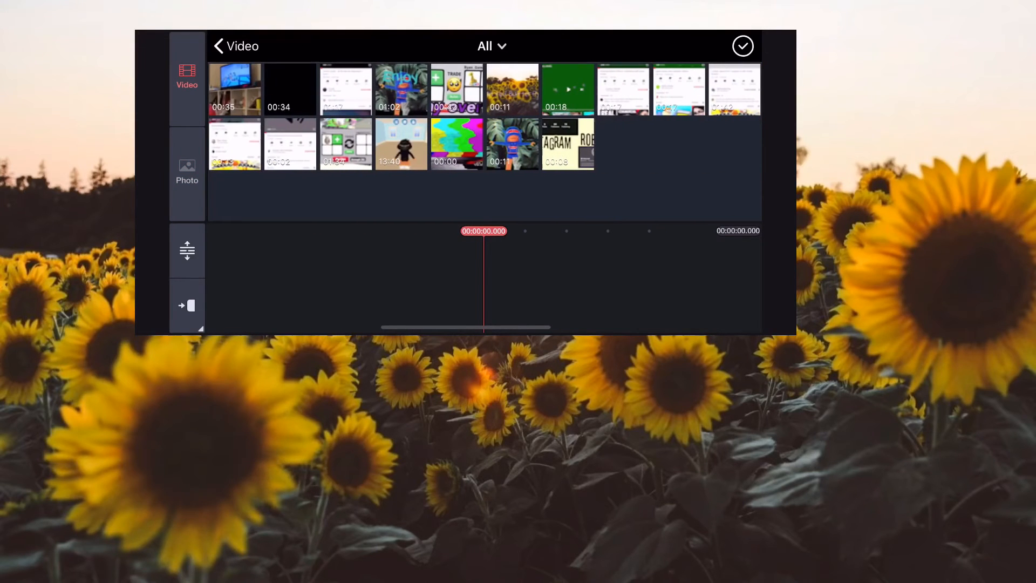
click(187, 173)
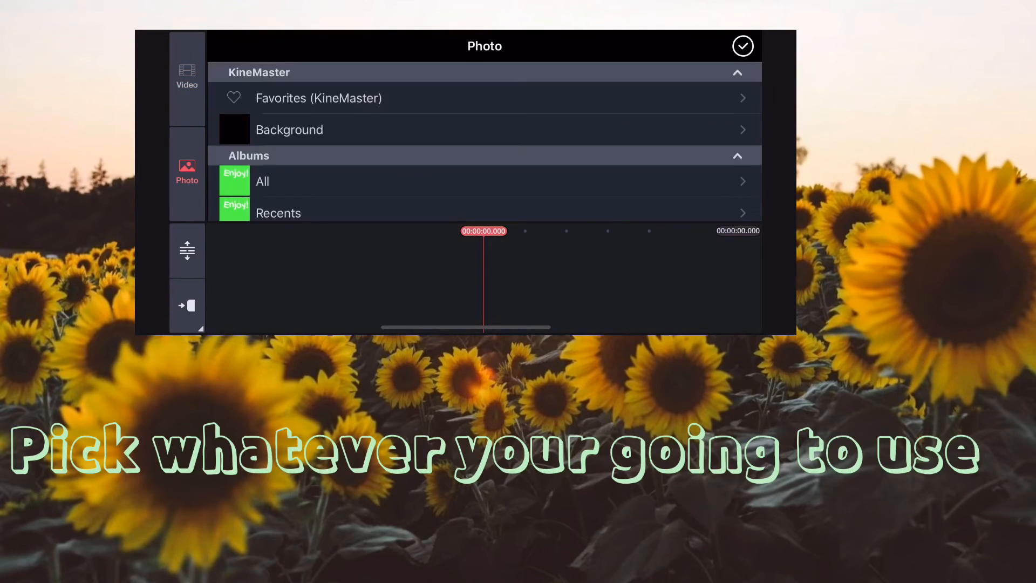
click(187, 75)
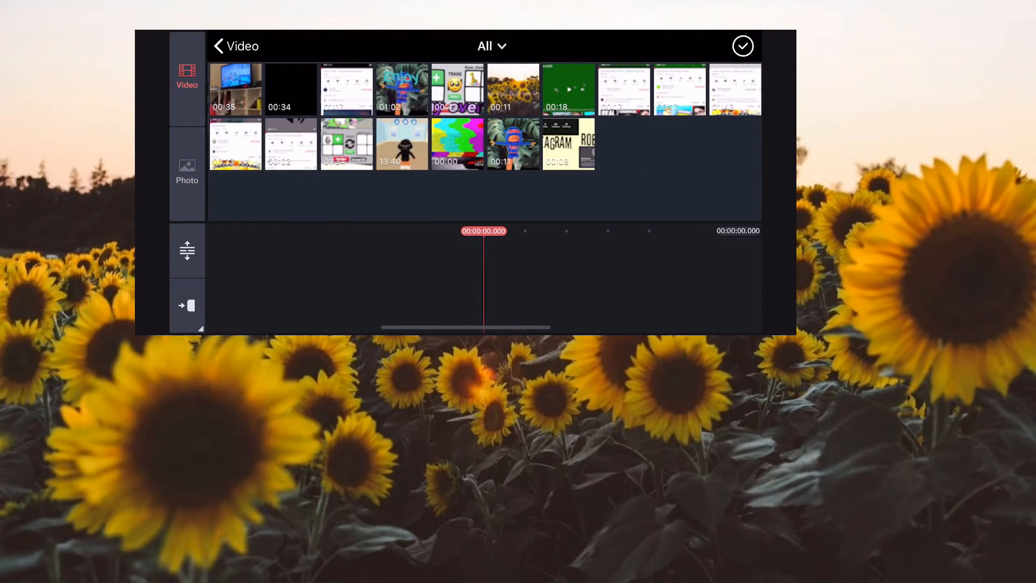
- Add the black KineMaster background image as a clip on the timeline
click(187, 171)
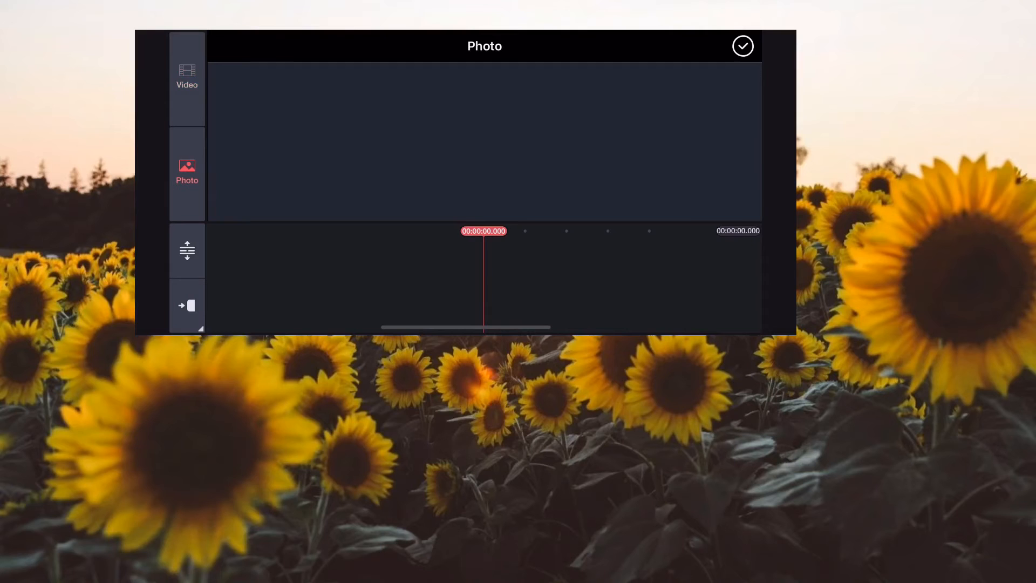
click(186, 168)
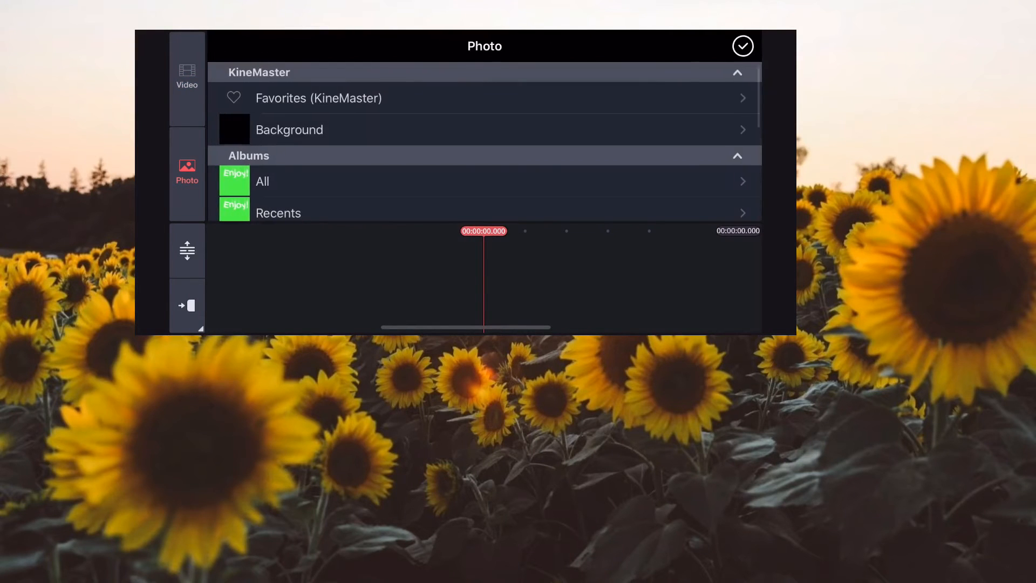
click(742, 45)
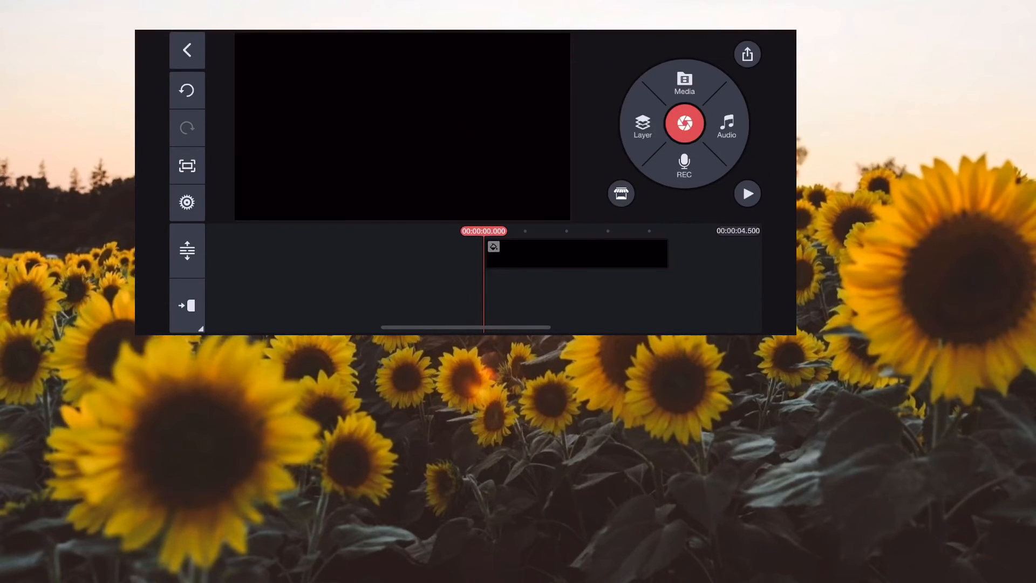
- Add the Enjoy! PNG as a layer and enable Chroma Key to remove its green
click(642, 125)
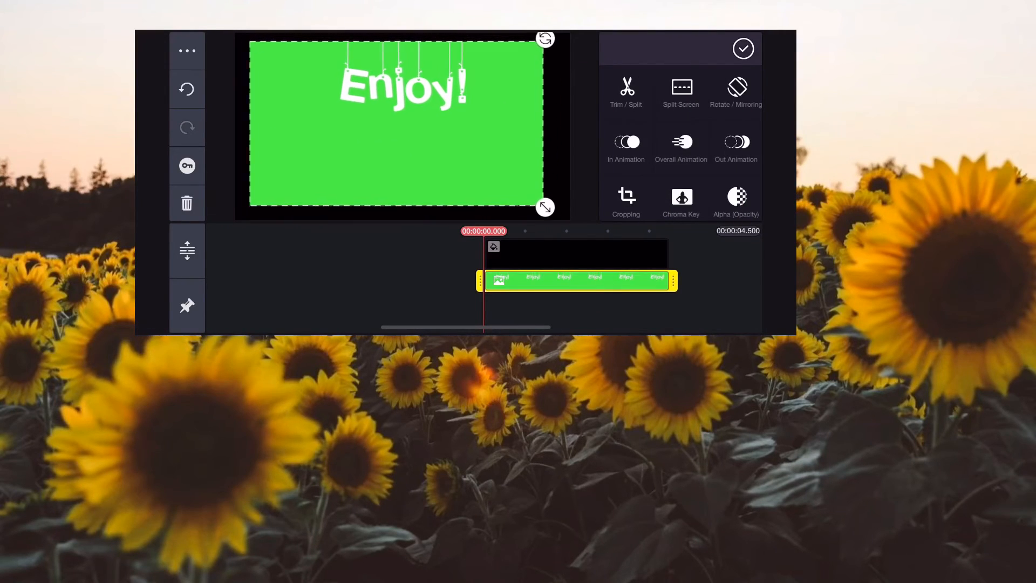
click(681, 202)
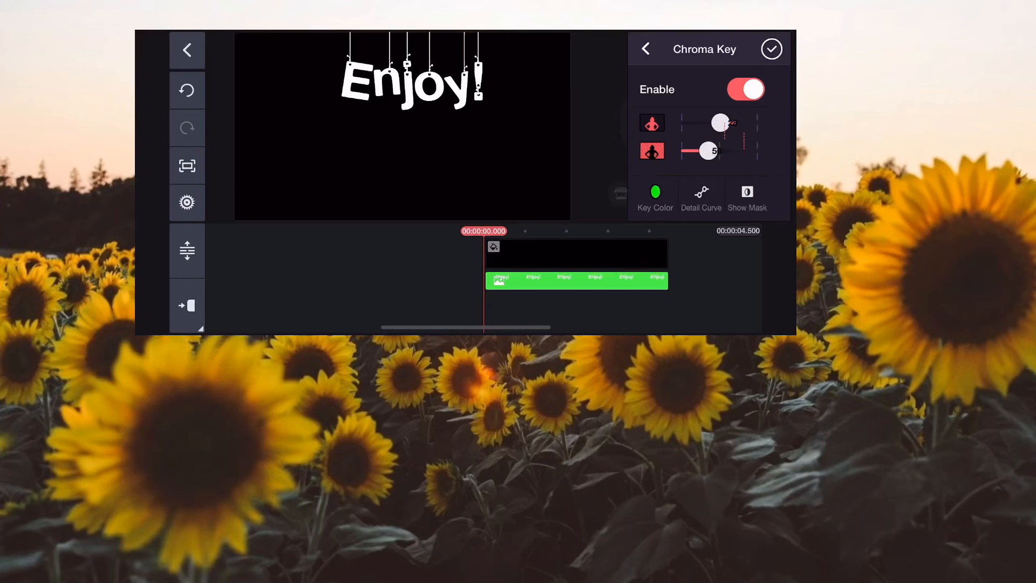
- Apply the Pulse overall animation to the Enjoy! layer and play the preview
click(644, 49)
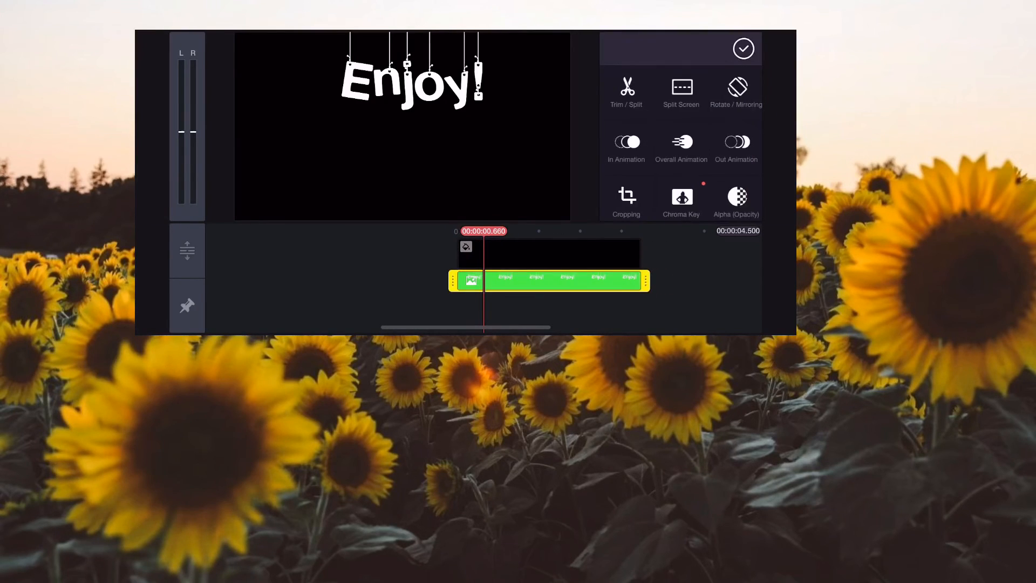
click(681, 148)
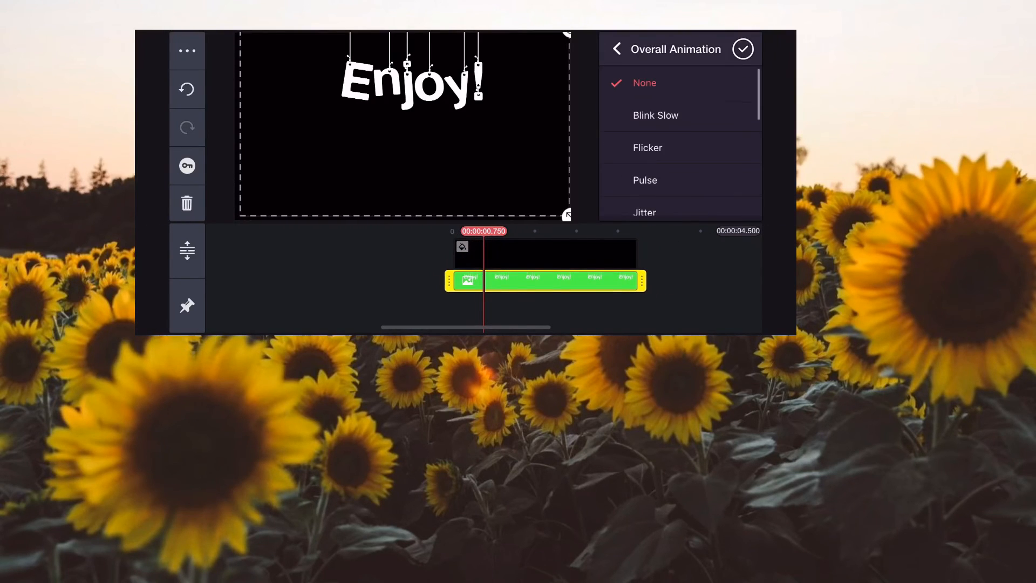
click(646, 180)
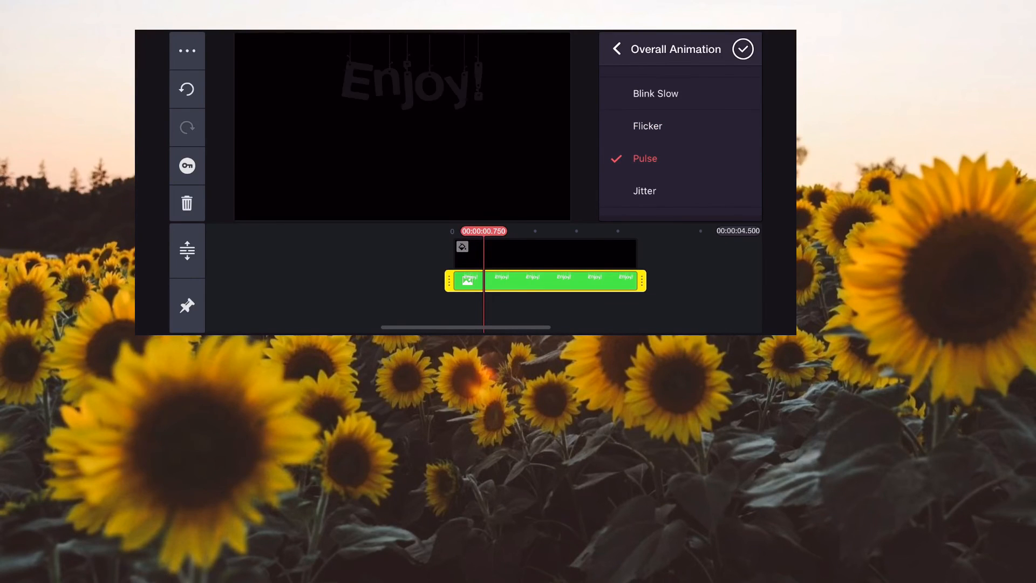
click(743, 48)
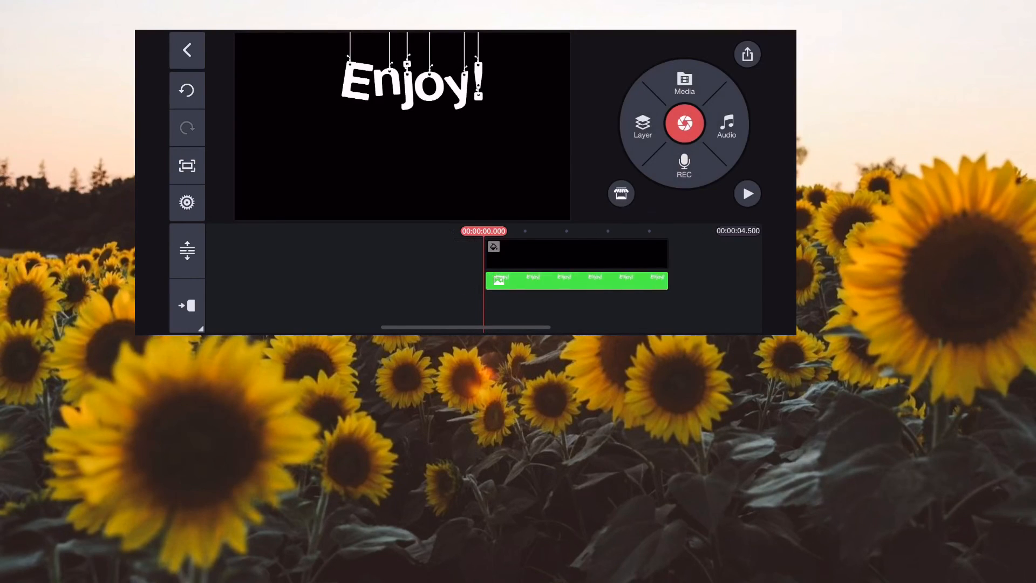
click(747, 193)
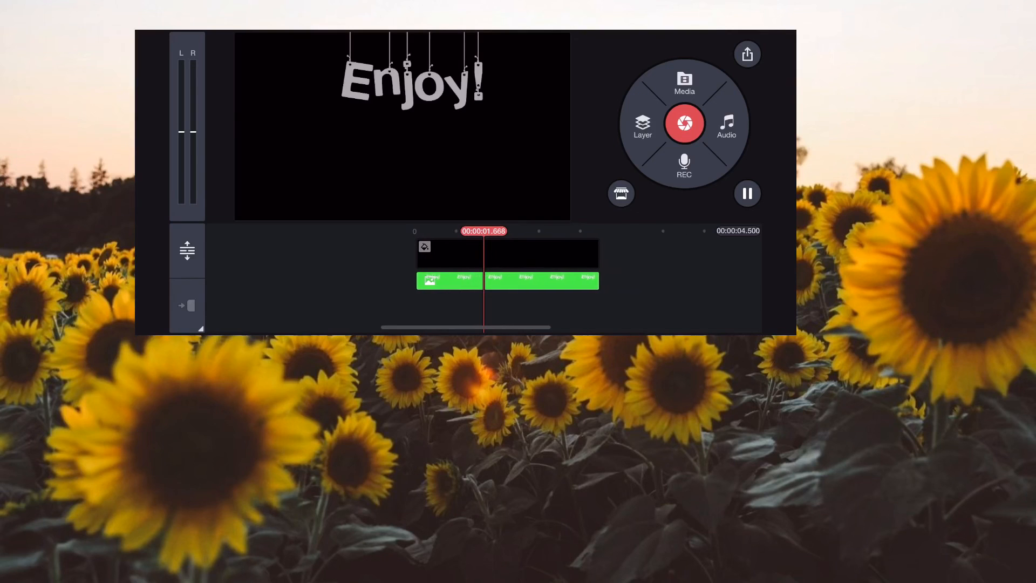